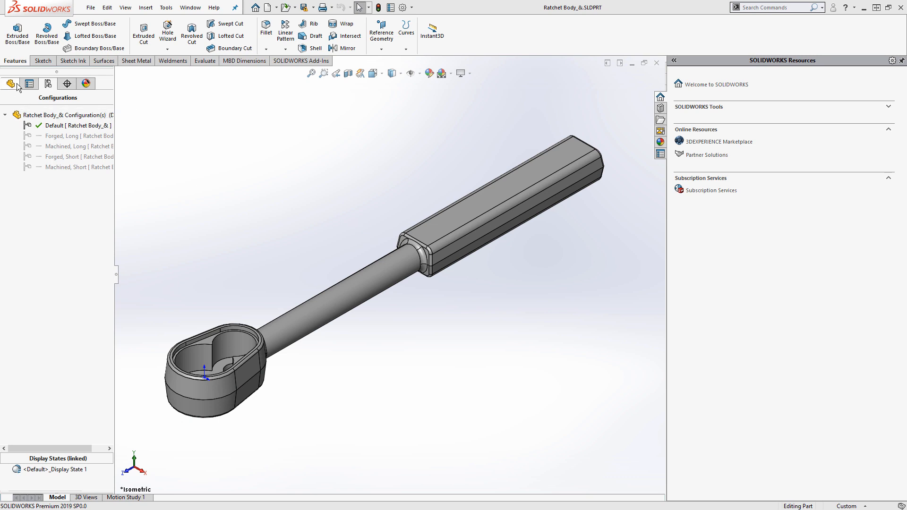
Publish the ratchet body part to eDrawings with all five configurations checked
{"action": "left_click", "coordinate": [90, 8]}
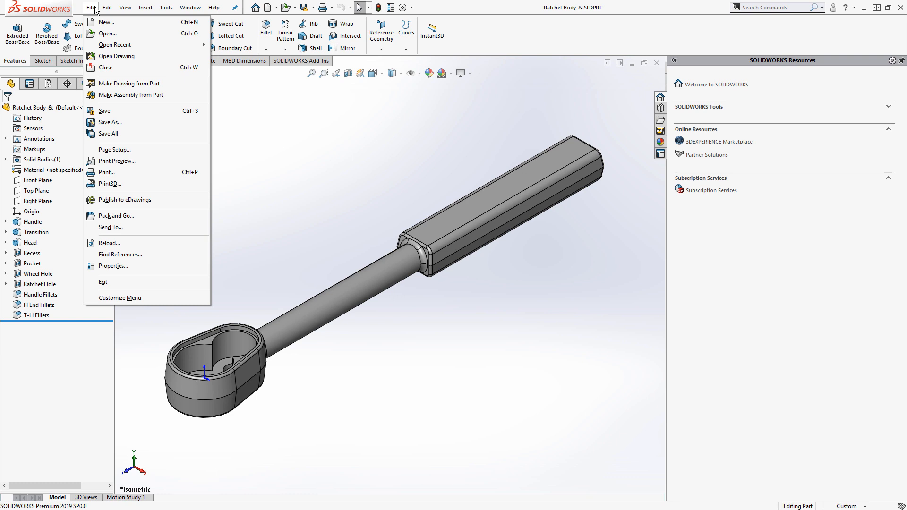
{"action": "left_click", "coordinate": [125, 199]}
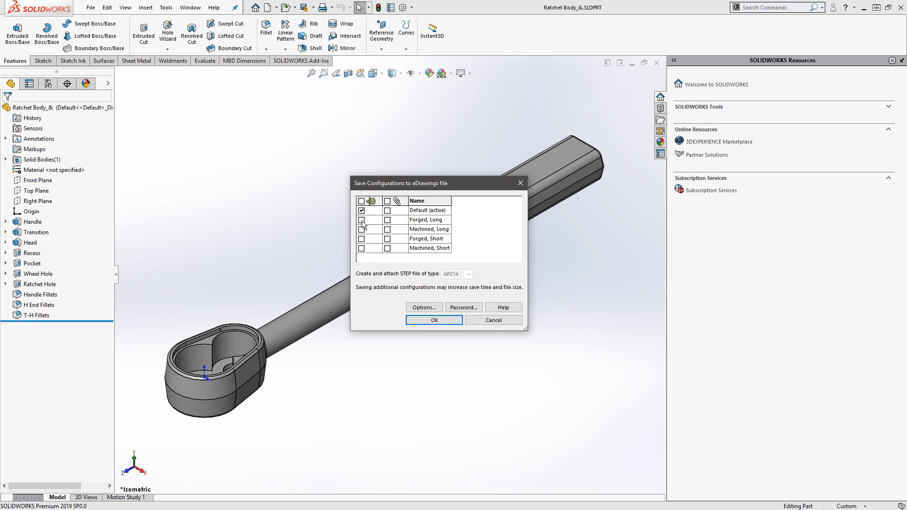
{"action": "left_click", "coordinate": [361, 201]}
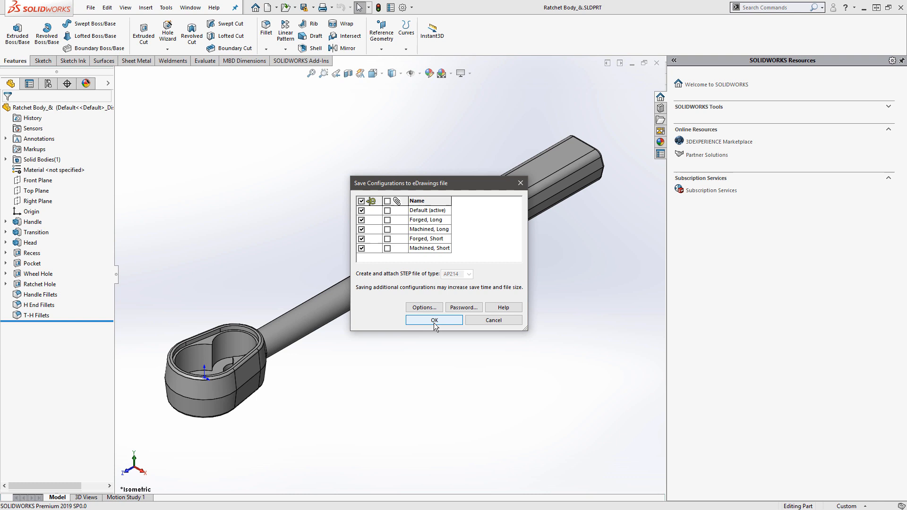
{"action": "left_click", "coordinate": [433, 320]}
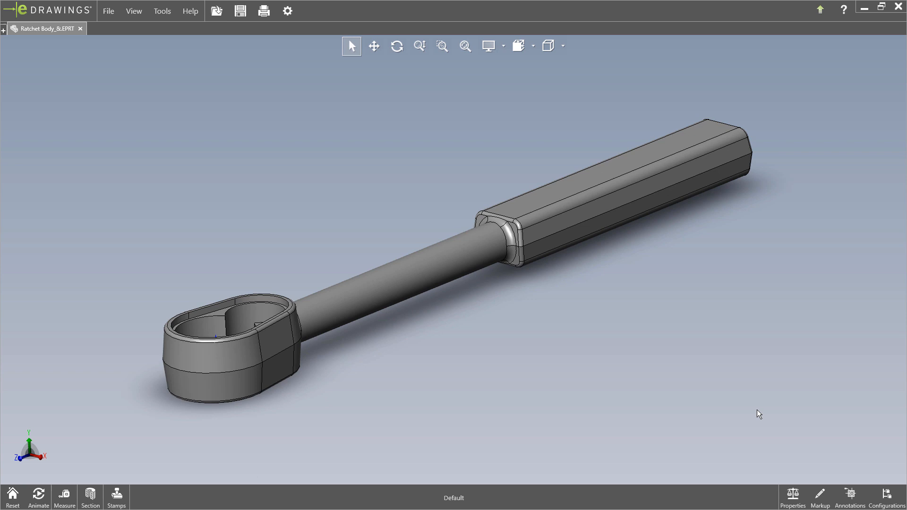
{"action": "mouse_move", "coordinate": [67, 30]}
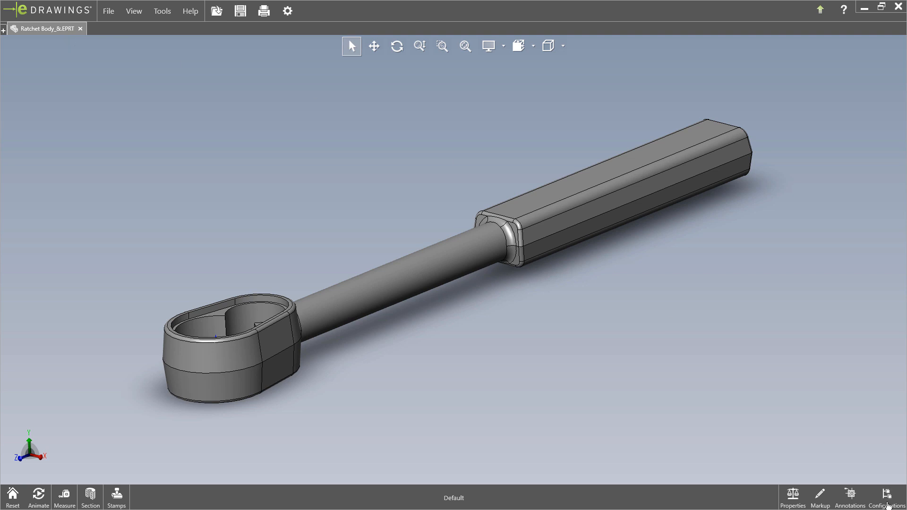
Show the ratchet body's configuration list in eDrawings, with Default active
{"action": "left_click", "coordinate": [889, 495]}
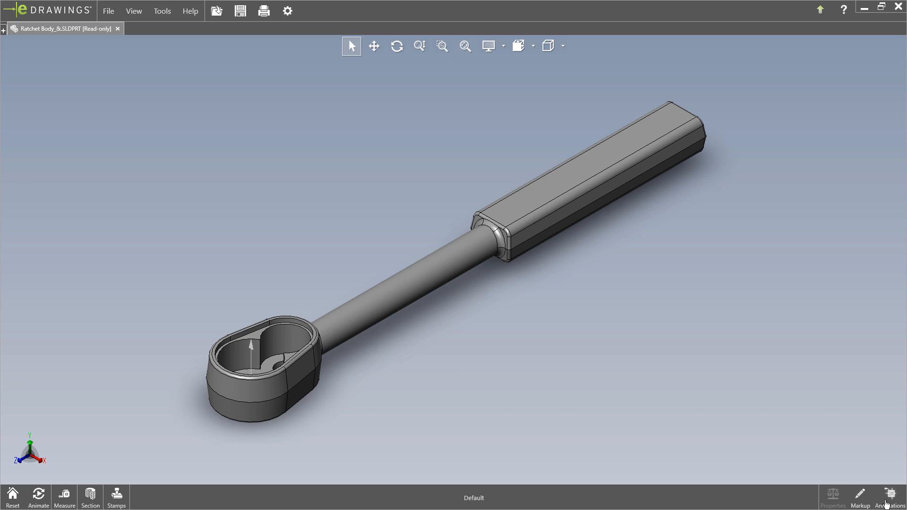
{"action": "mouse_move", "coordinate": [680, 319]}
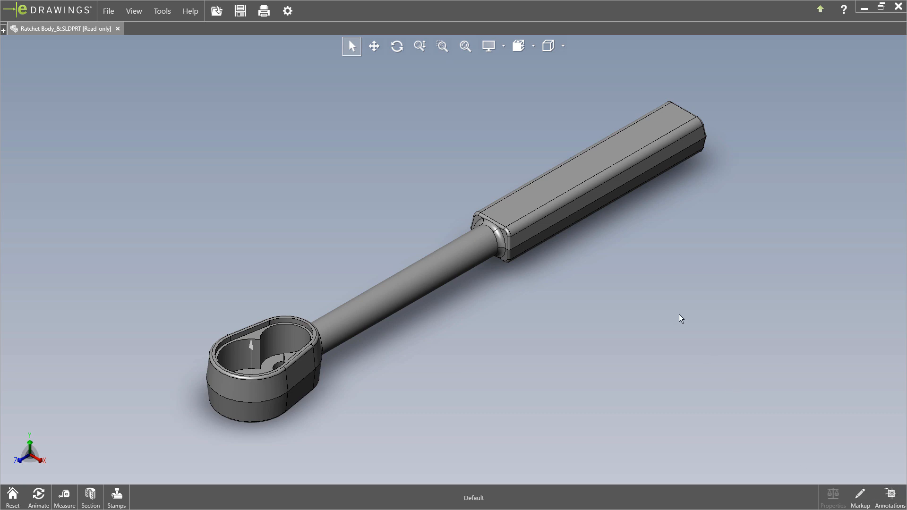
{"action": "mouse_move", "coordinate": [645, 268]}
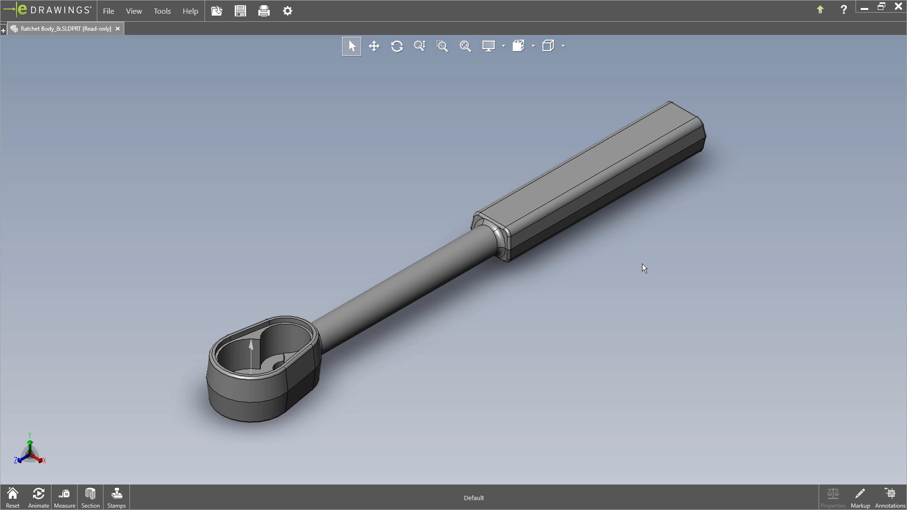
{"action": "mouse_move", "coordinate": [159, 93]}
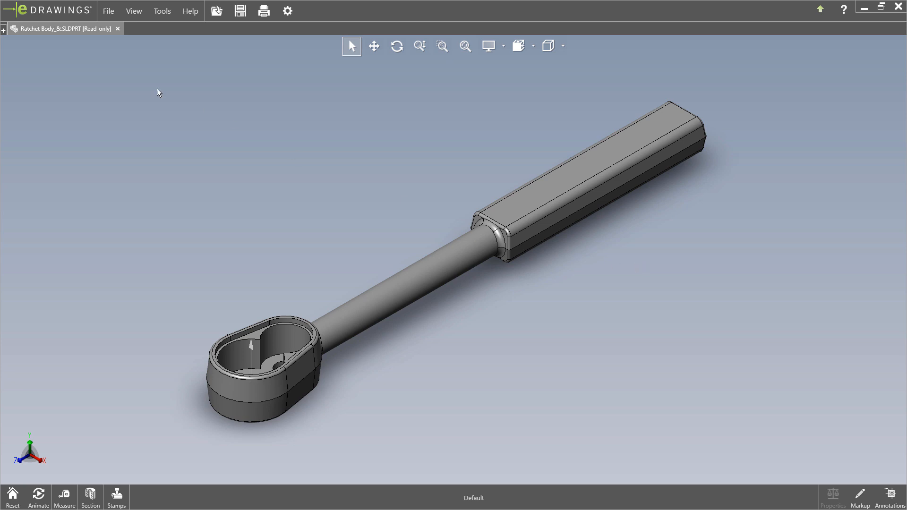
{"action": "mouse_move", "coordinate": [76, 28]}
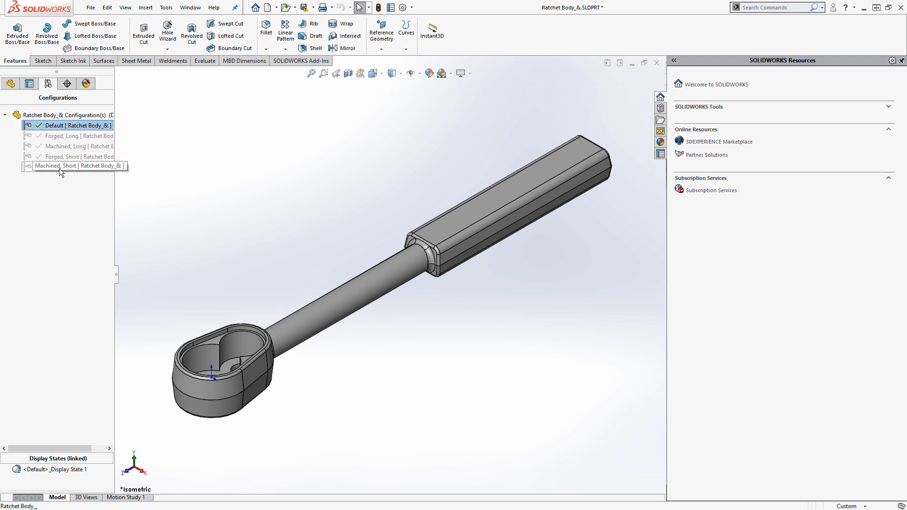
Add display data marks to all five configurations and save the part in the current version
{"action": "right_click", "coordinate": [78, 166]}
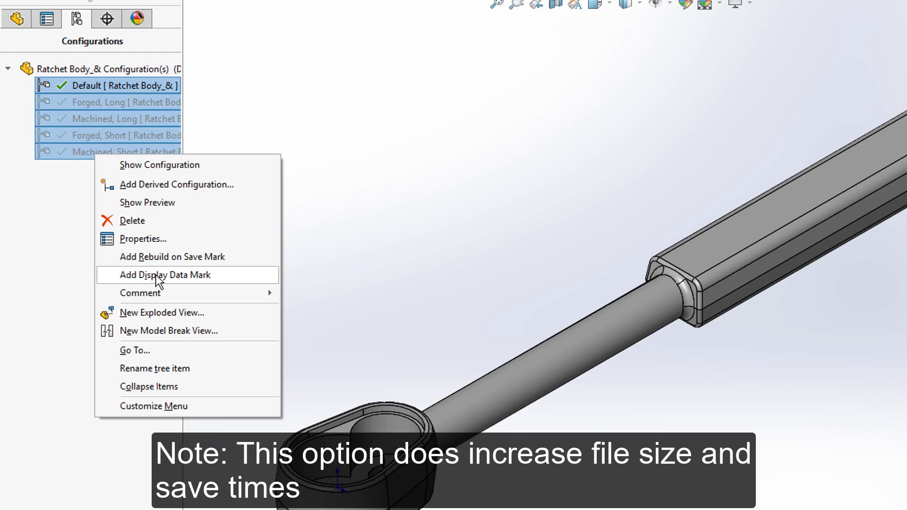
{"action": "mouse_move", "coordinate": [159, 283]}
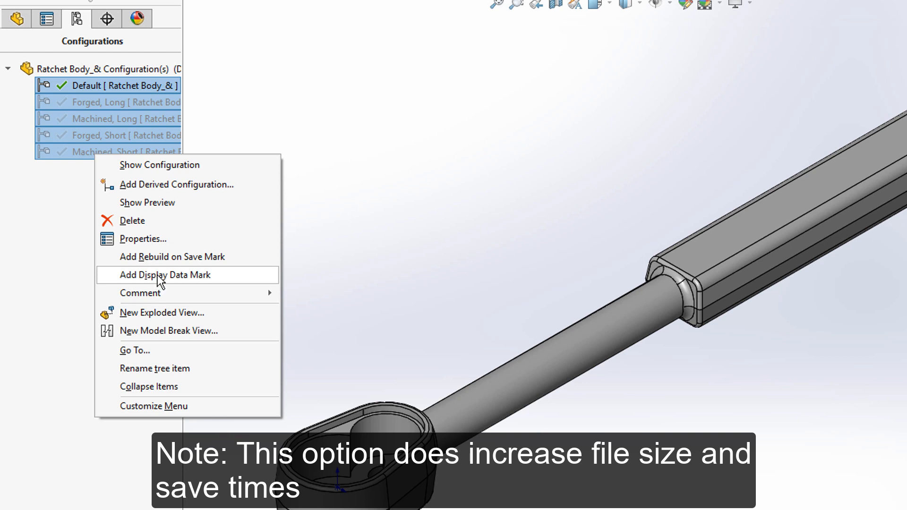
{"action": "left_click", "coordinate": [165, 275]}
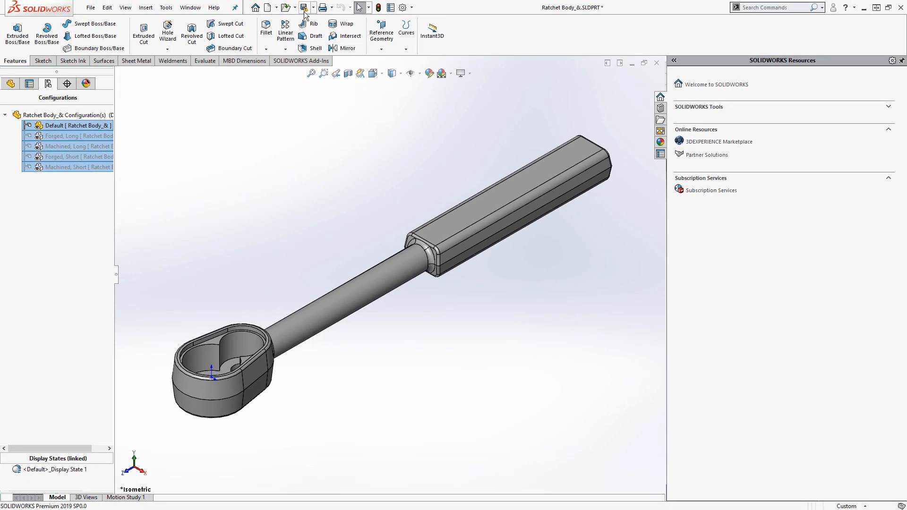
{"action": "left_click", "coordinate": [304, 7]}
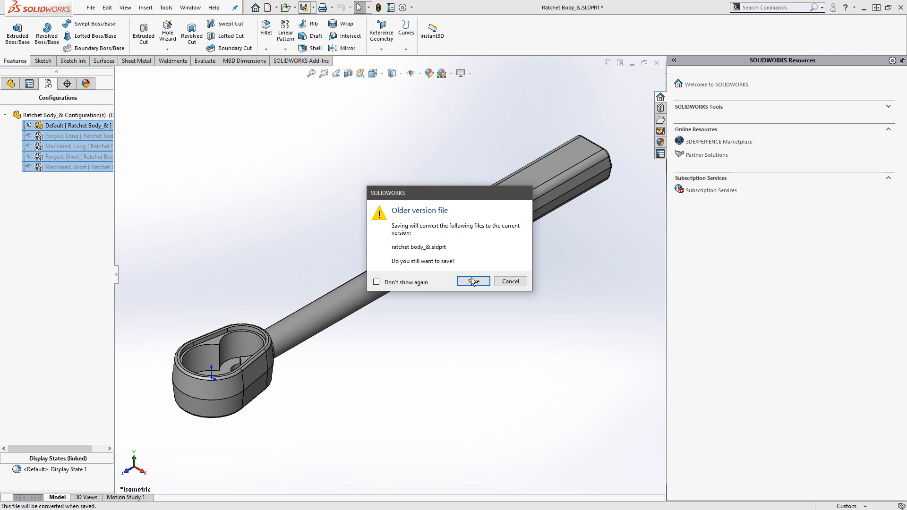
{"action": "left_click", "coordinate": [472, 282]}
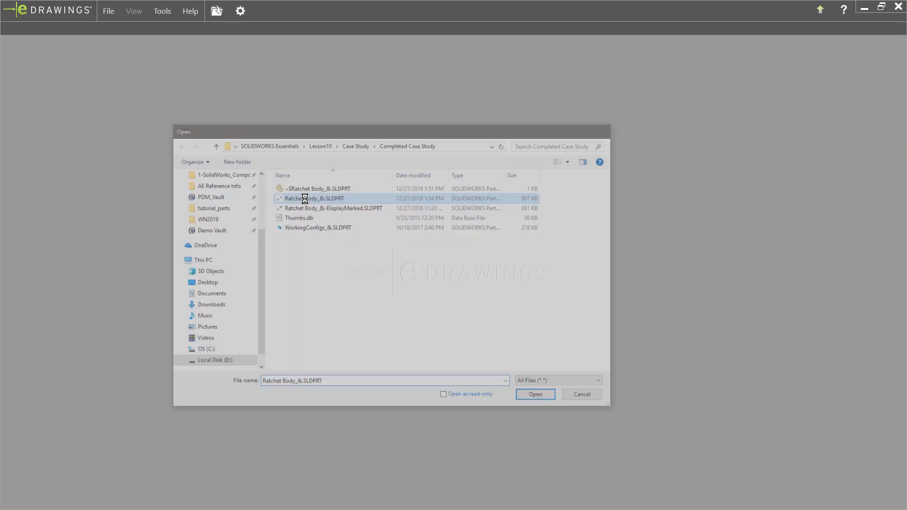
Reopen Ratchet Body_&.SLDPRT in eDrawings and switch to the Forged, Long configuration
{"action": "left_click", "coordinate": [533, 394]}
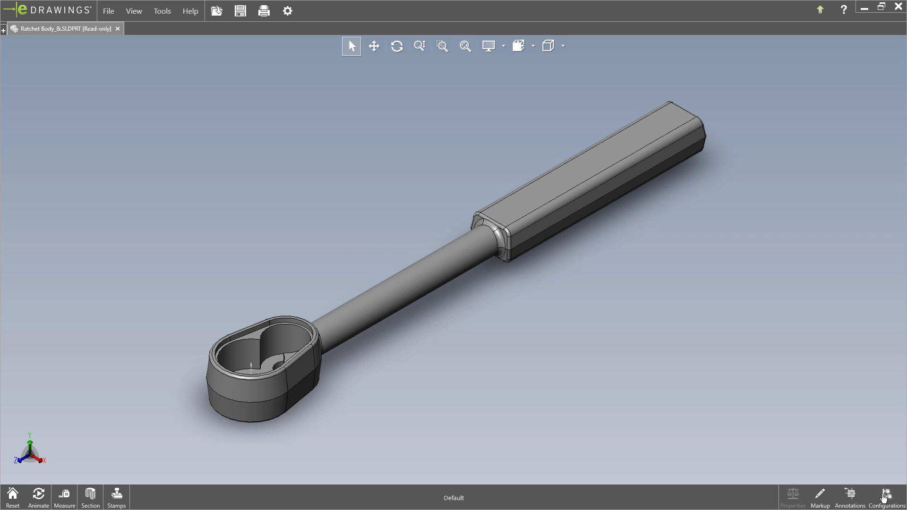
{"action": "left_click", "coordinate": [885, 493]}
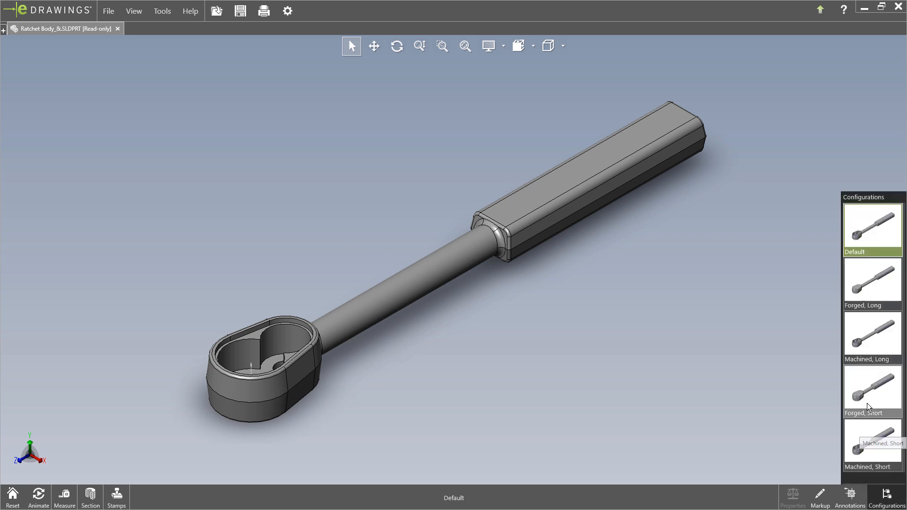
{"action": "mouse_move", "coordinate": [872, 328]}
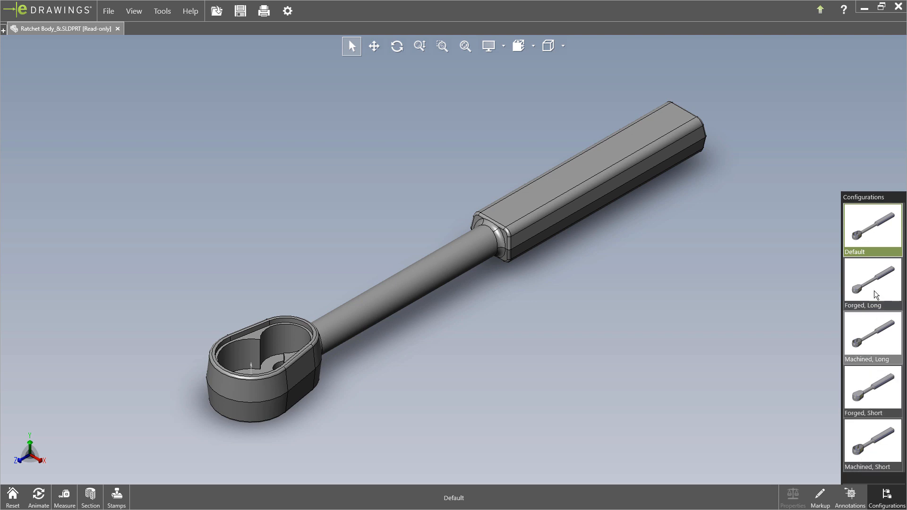
{"action": "left_click", "coordinate": [871, 391]}
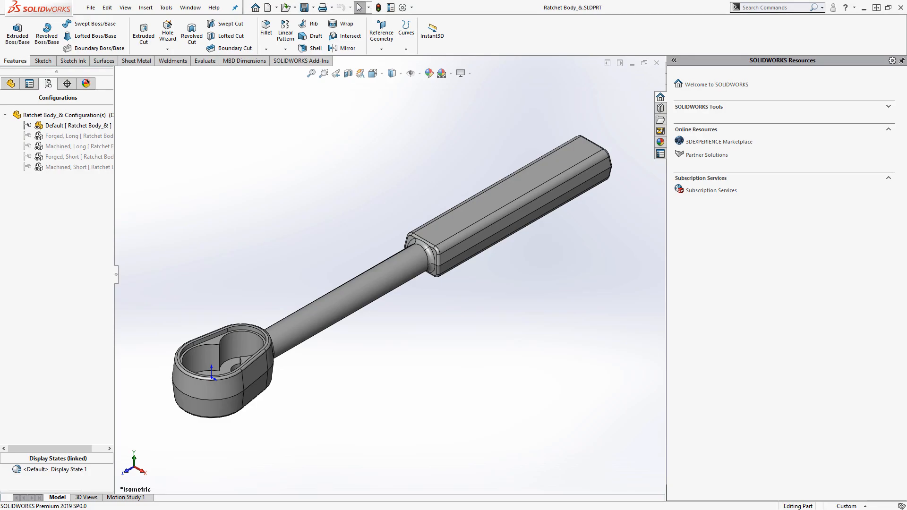
Unmark Forged, Long using Remove Display Data Mark from its context menu
{"action": "right_click", "coordinate": [78, 135]}
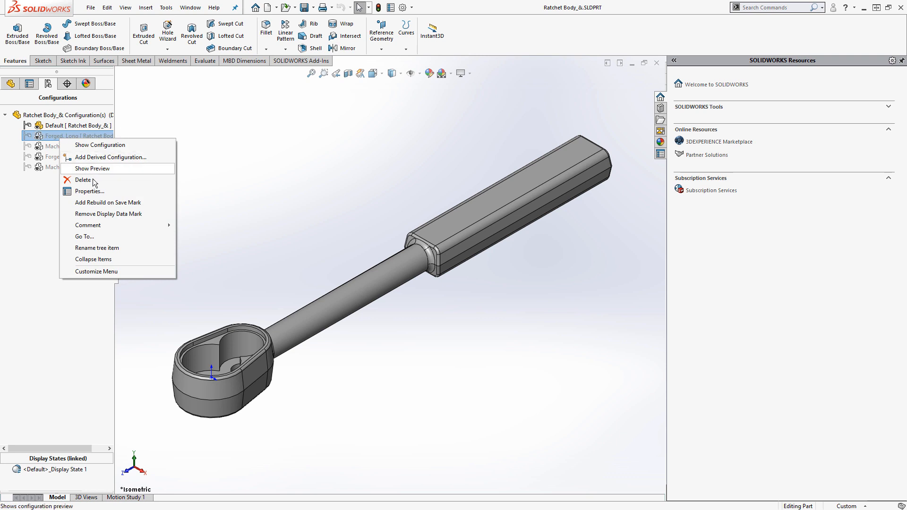
{"action": "mouse_move", "coordinate": [108, 216]}
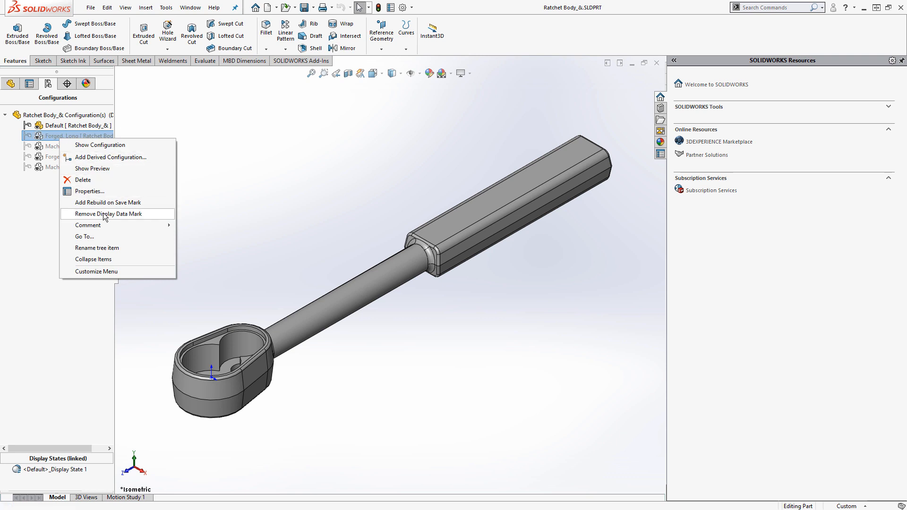
{"action": "left_click", "coordinate": [107, 214]}
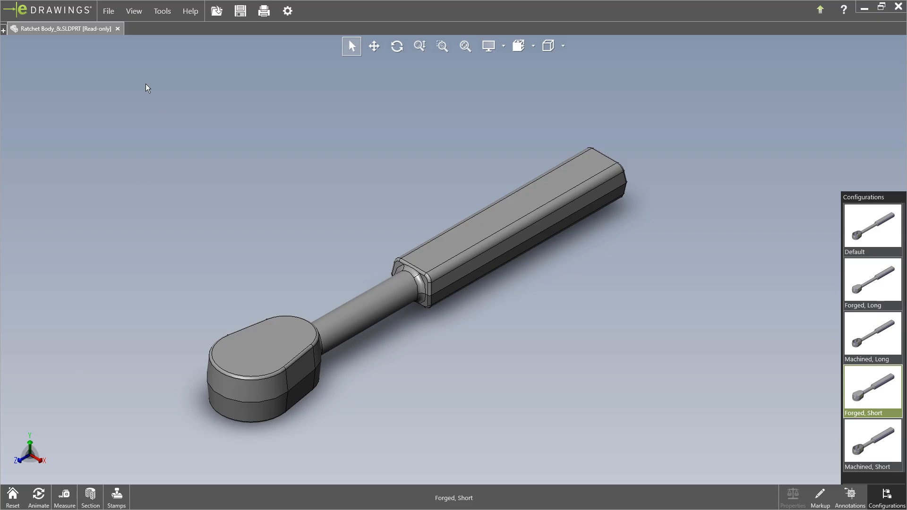
Start Save As and pick eDrawings ActiveX HTML Files from the file type list
{"action": "left_click", "coordinate": [108, 10]}
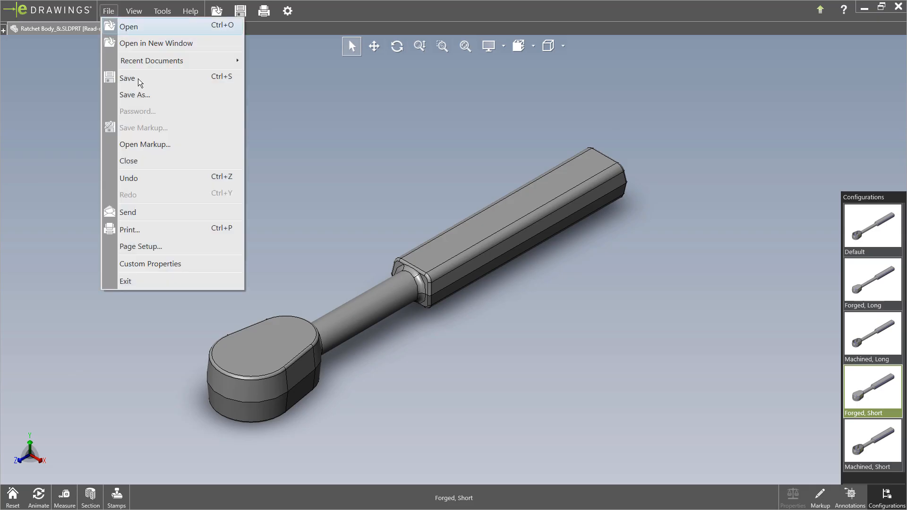
{"action": "left_click", "coordinate": [134, 95]}
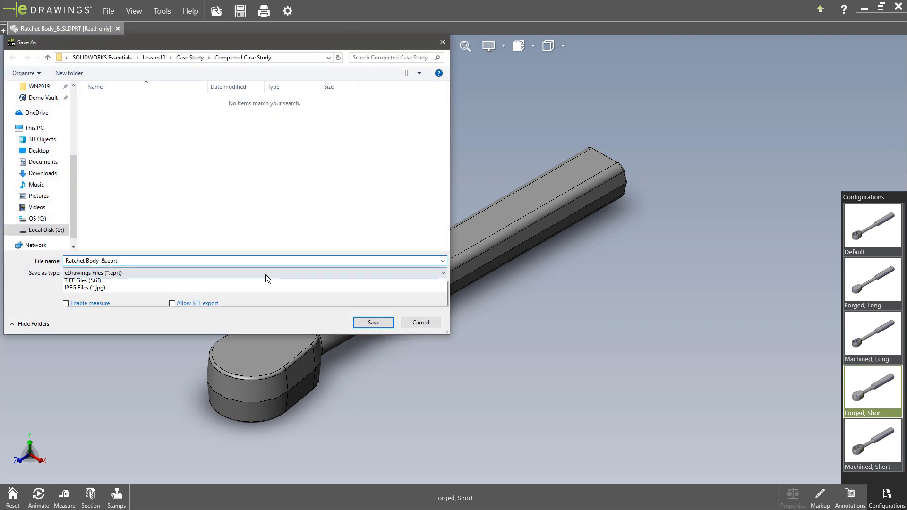
{"action": "left_click", "coordinate": [253, 272]}
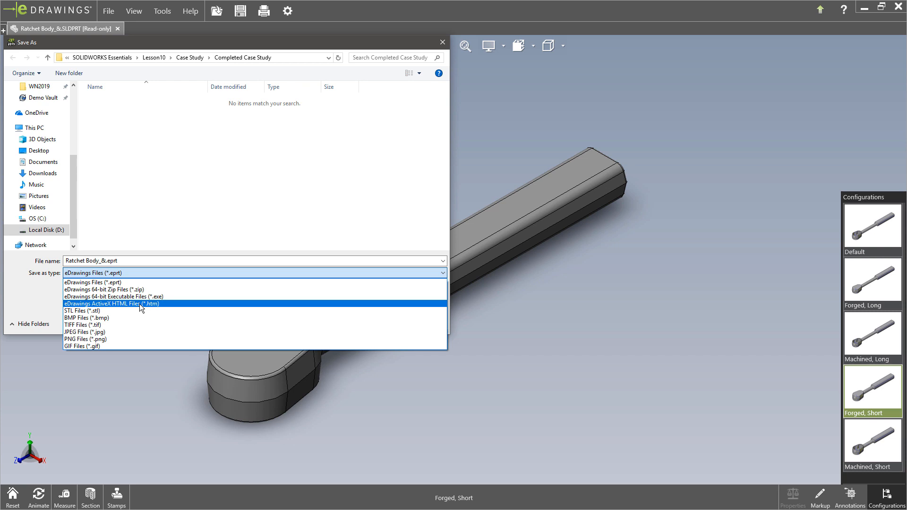
{"action": "left_click", "coordinate": [92, 282]}
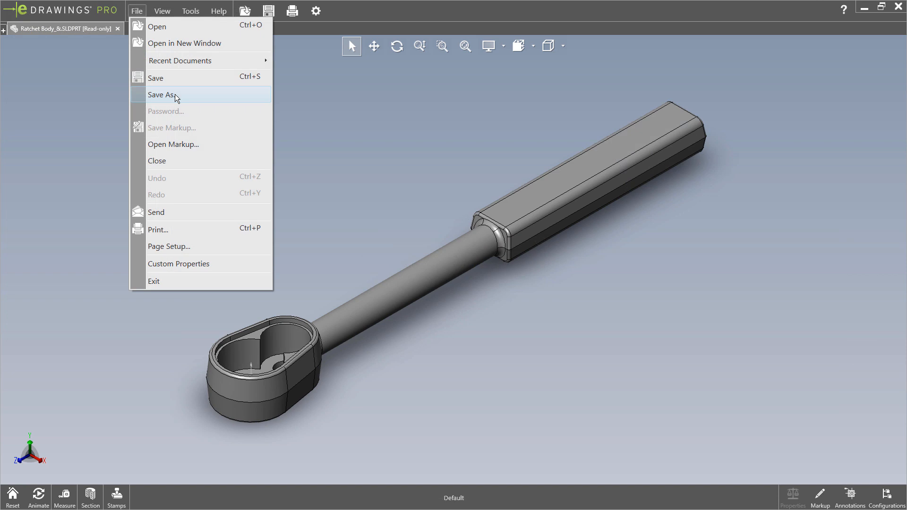
Save the ratchet body as Web HTML in the desktop eDrawings 2019 folder, then open that folder
{"action": "left_click", "coordinate": [163, 95]}
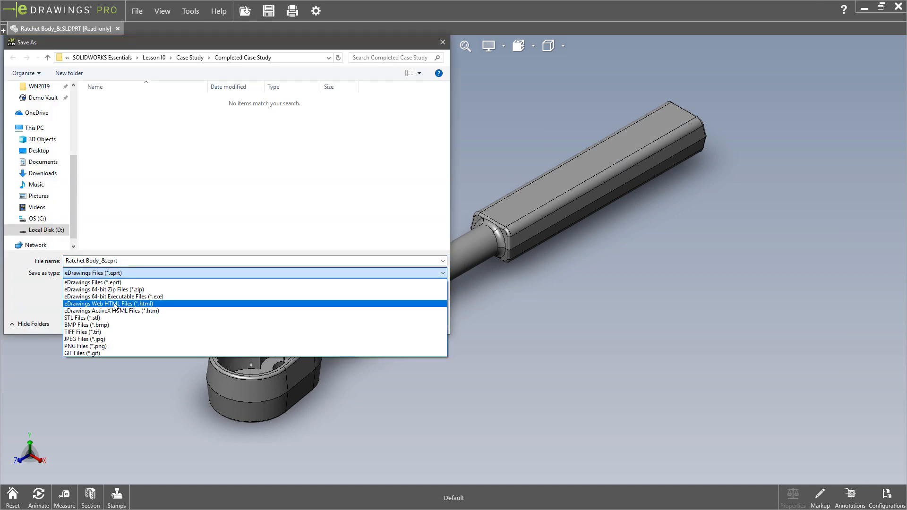
{"action": "left_click", "coordinate": [107, 304]}
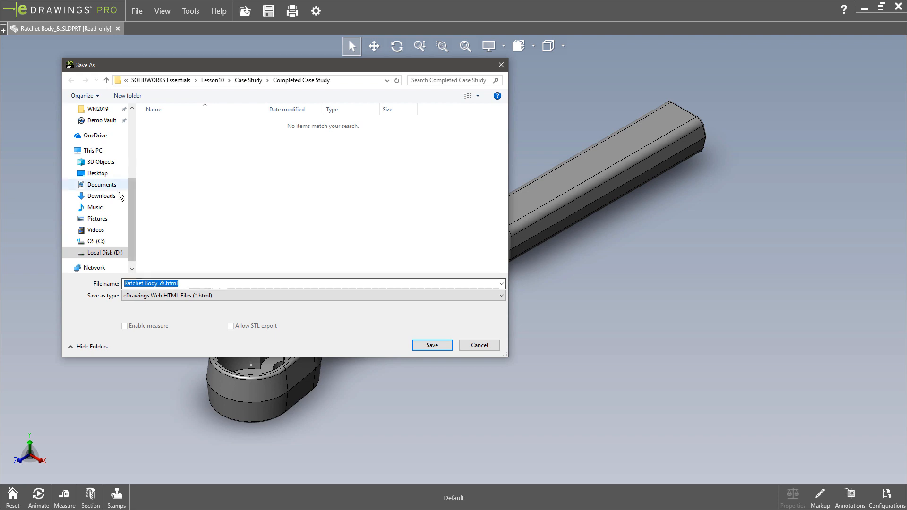
{"action": "left_click", "coordinate": [97, 173]}
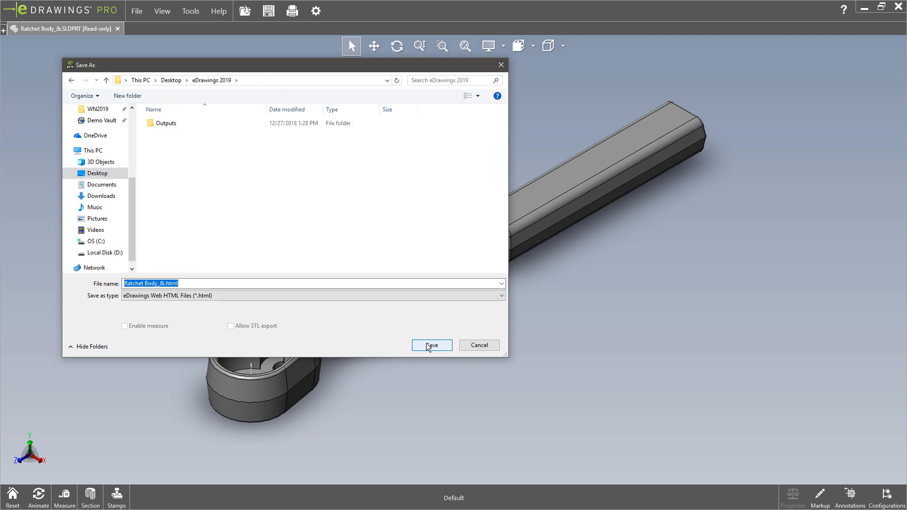
{"action": "left_click", "coordinate": [430, 345]}
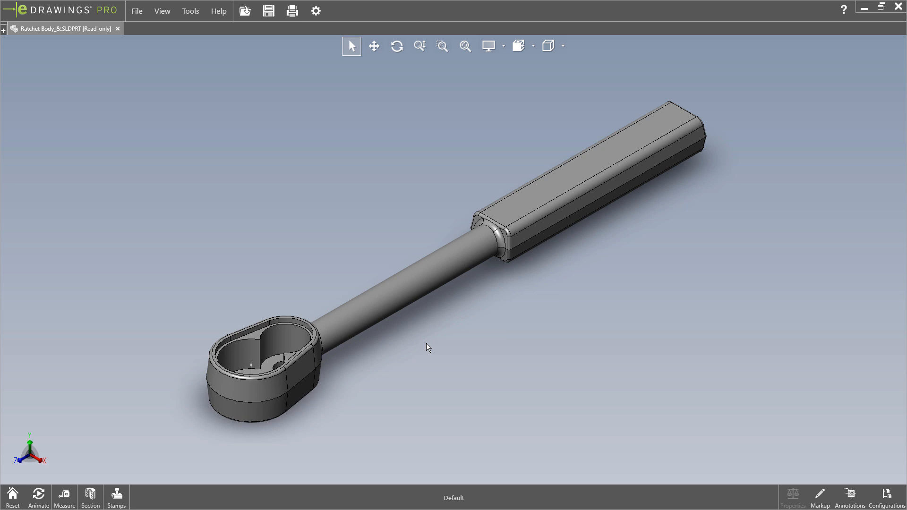
{"action": "mouse_move", "coordinate": [427, 346]}
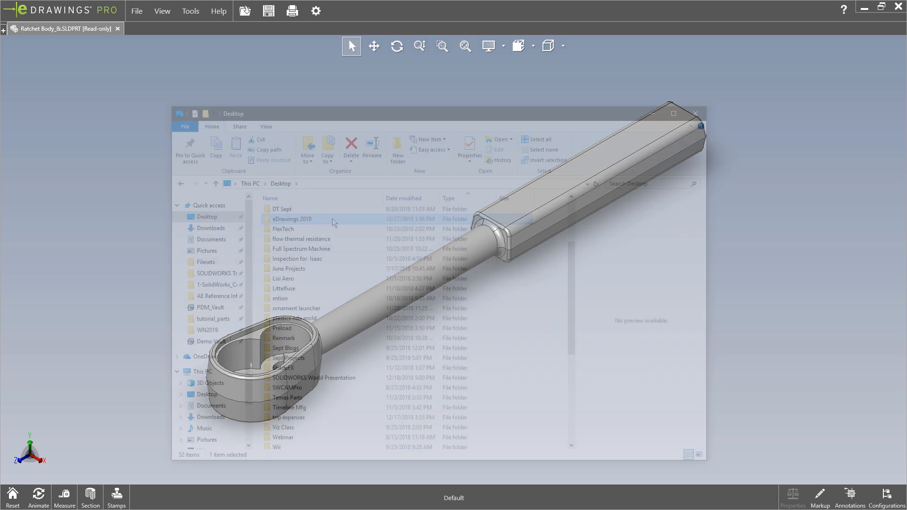
{"action": "double_click", "coordinate": [292, 219]}
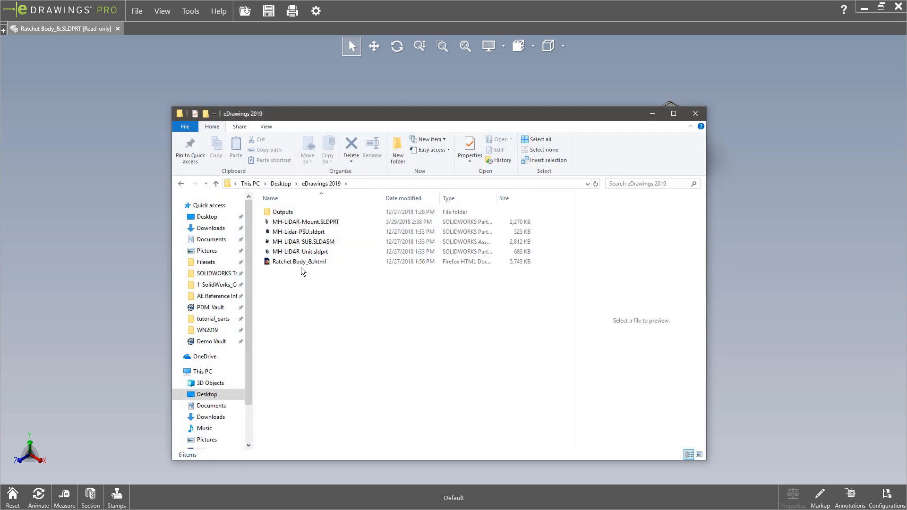
{"action": "mouse_move", "coordinate": [299, 261]}
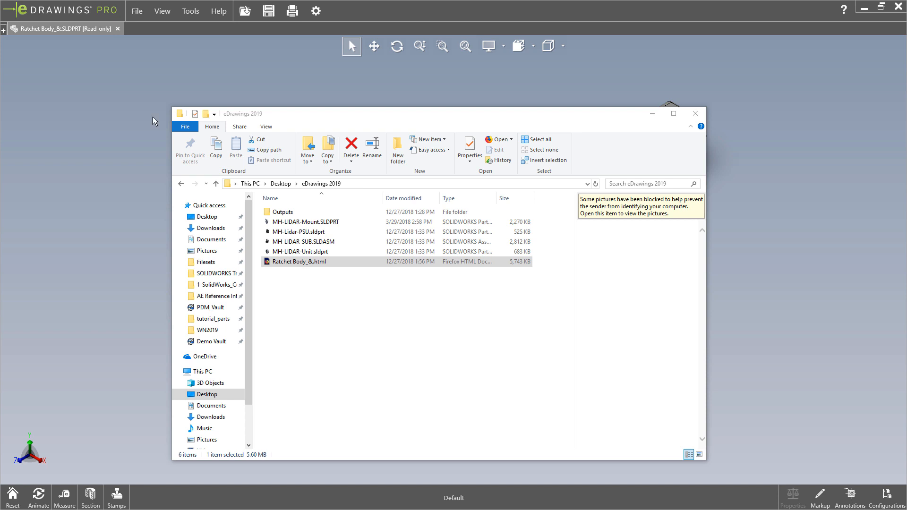
Open Ratchet Body_&.html, orbit it, and view Forged Long, Forged Short, then Default
{"action": "double_click", "coordinate": [299, 261]}
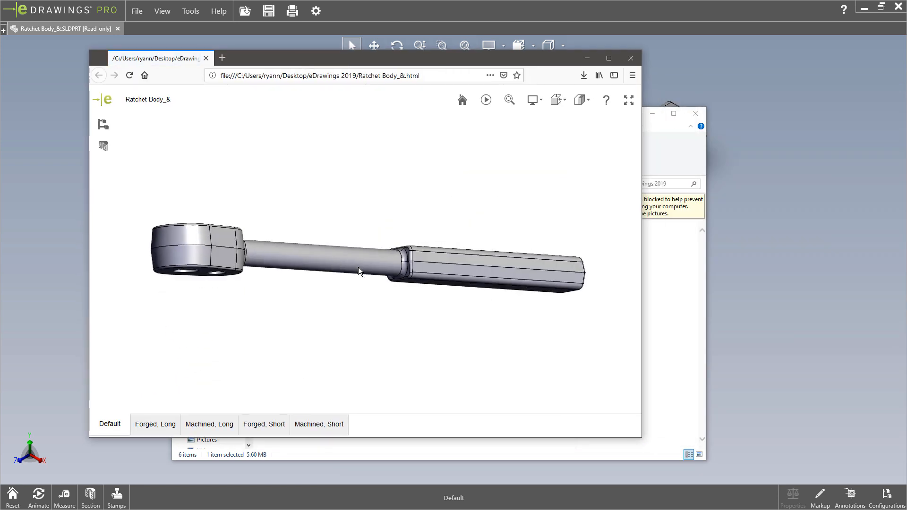
{"action": "left_click_drag", "start_coordinate": [359, 272], "coordinate": [347, 286]}
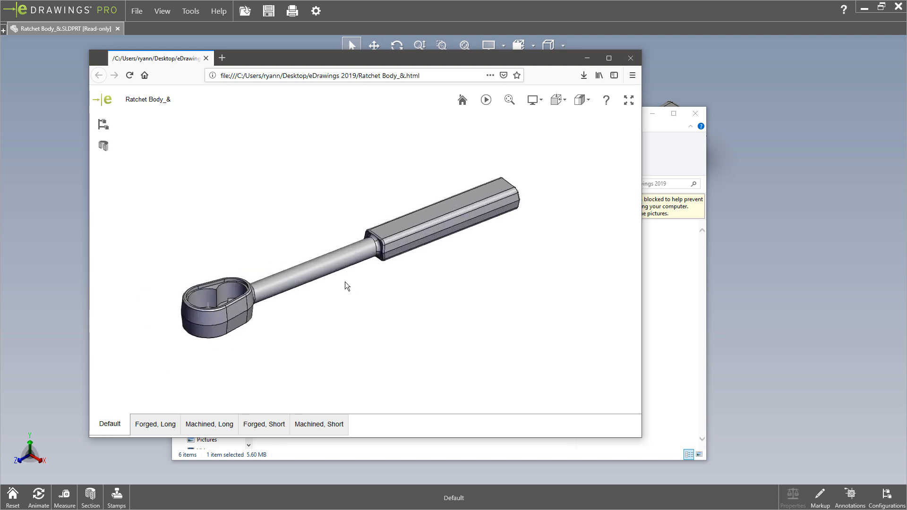
{"action": "left_click", "coordinate": [155, 424]}
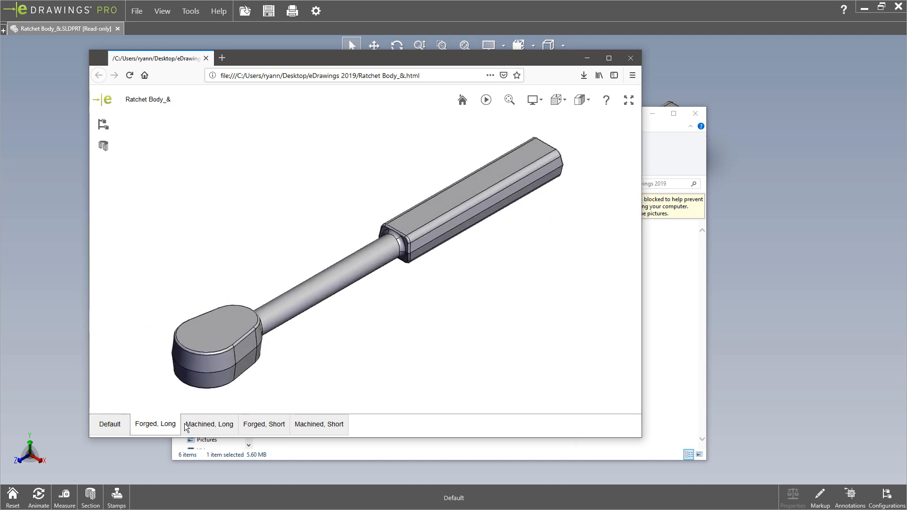
{"action": "left_click", "coordinate": [263, 424]}
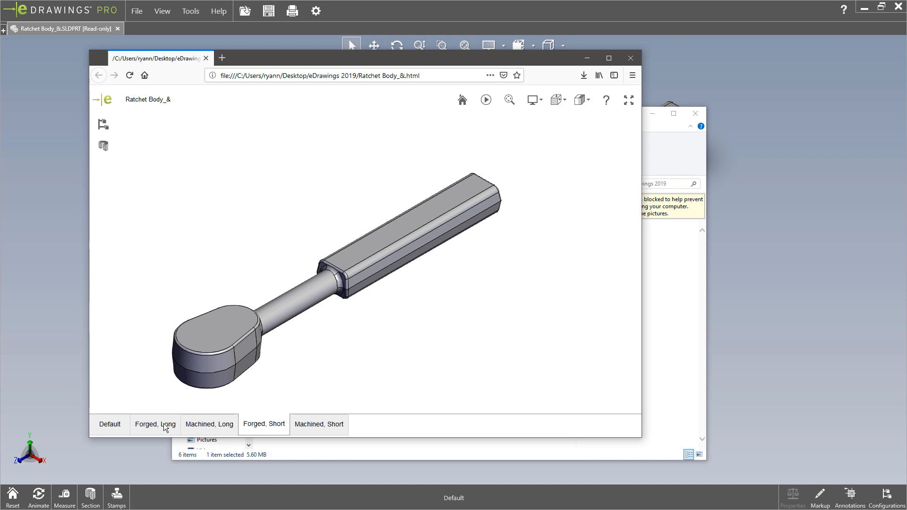
{"action": "left_click", "coordinate": [109, 424]}
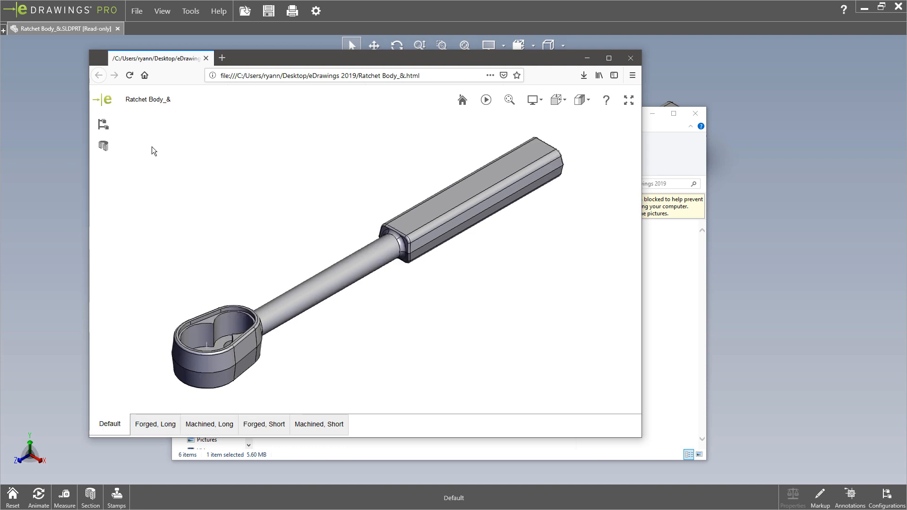
Open the MH-LIDAR-SUB.html example from the Outputs folder
{"action": "left_click", "coordinate": [103, 145]}
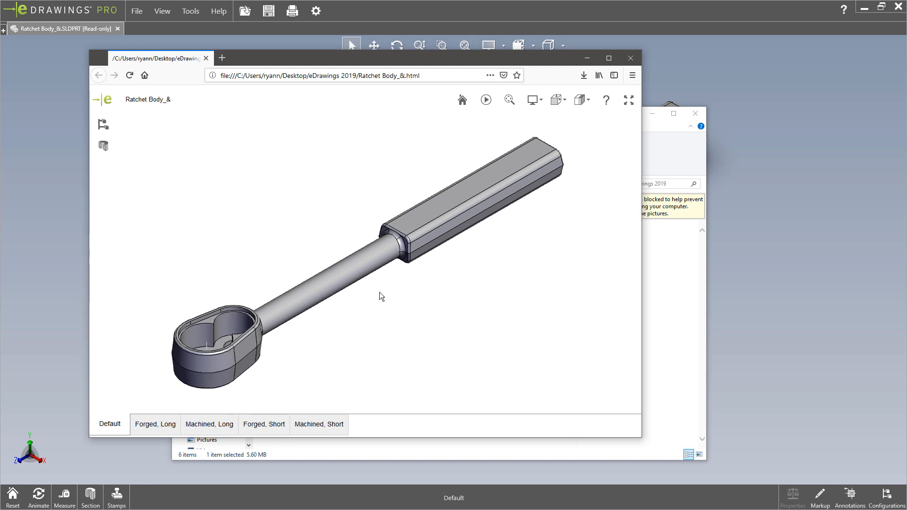
{"action": "mouse_move", "coordinate": [561, 103]}
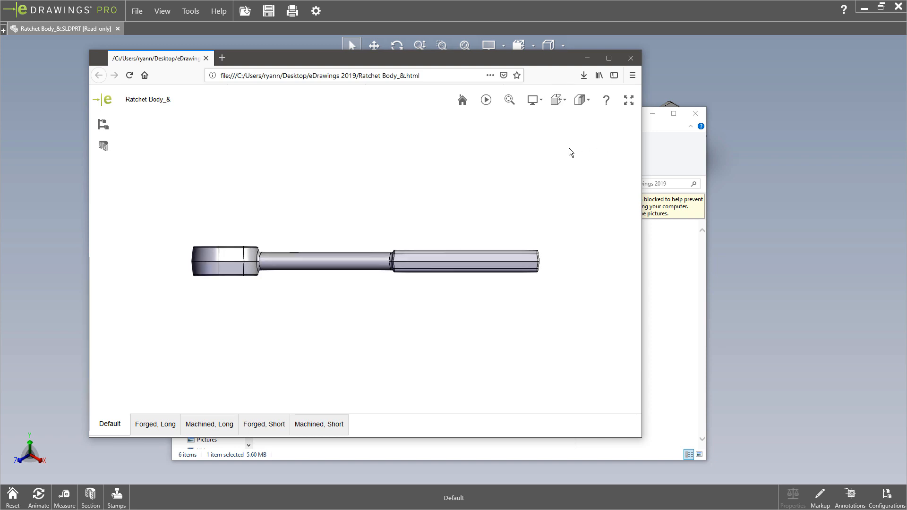
{"action": "mouse_move", "coordinate": [403, 155]}
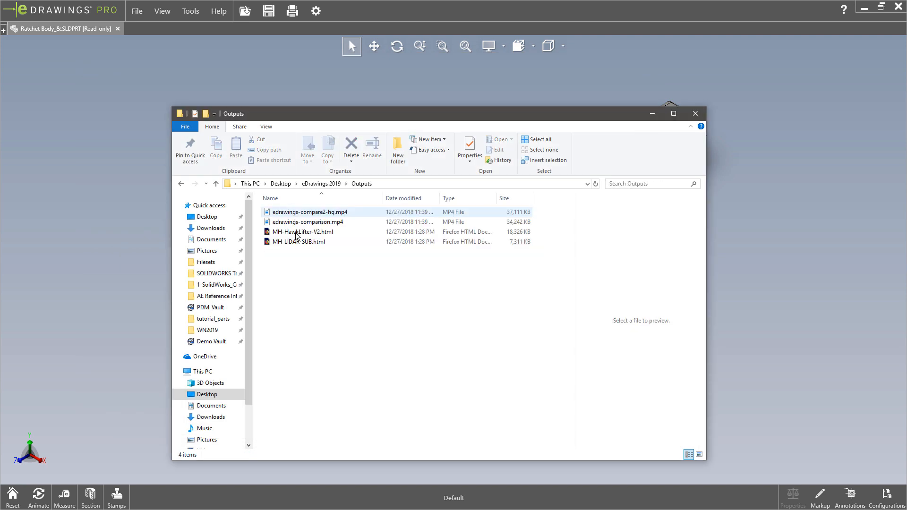
{"action": "left_click", "coordinate": [299, 242]}
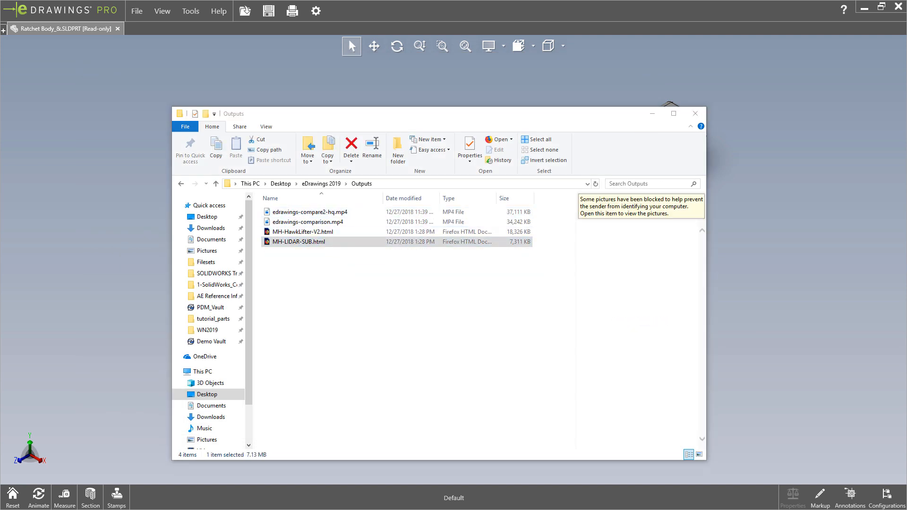
{"action": "double_click", "coordinate": [299, 241]}
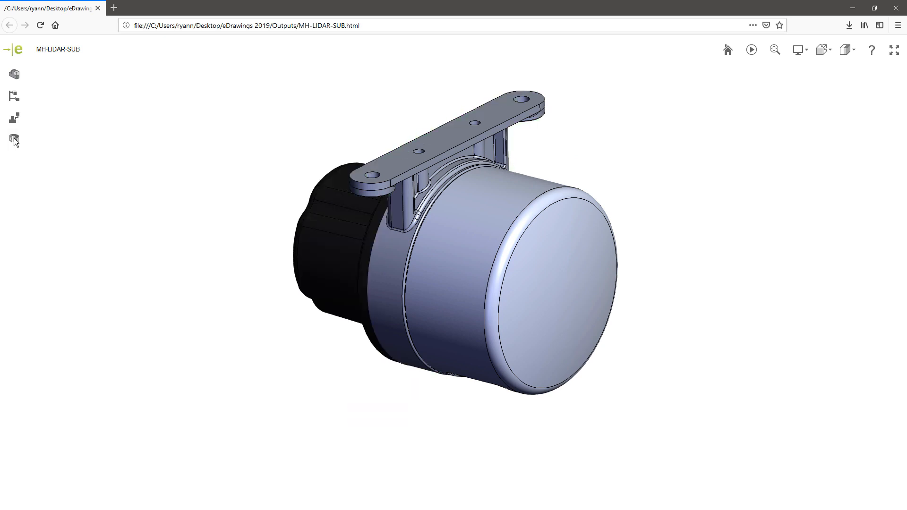
Try MH-LIDAR-SUB's explode, component list and display style, then open MH-HawkLifter-V2.html
{"action": "left_click", "coordinate": [15, 139]}
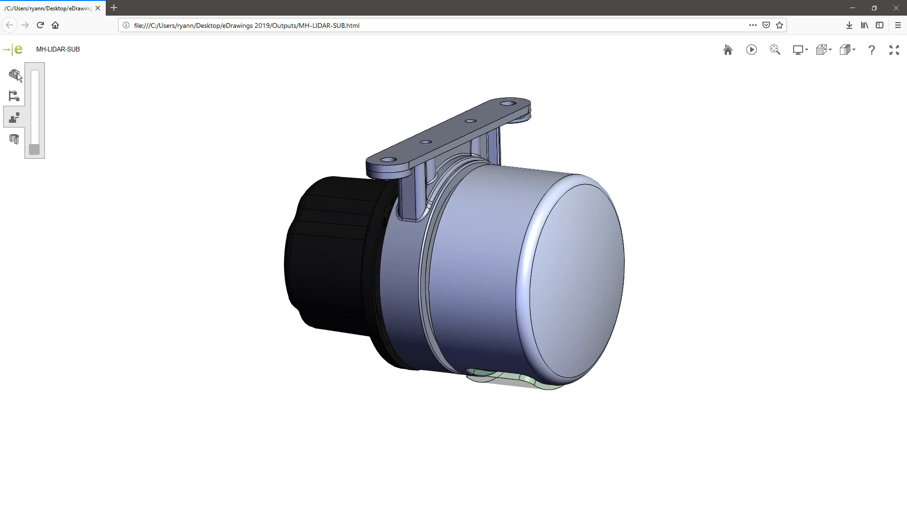
{"action": "left_click", "coordinate": [14, 73]}
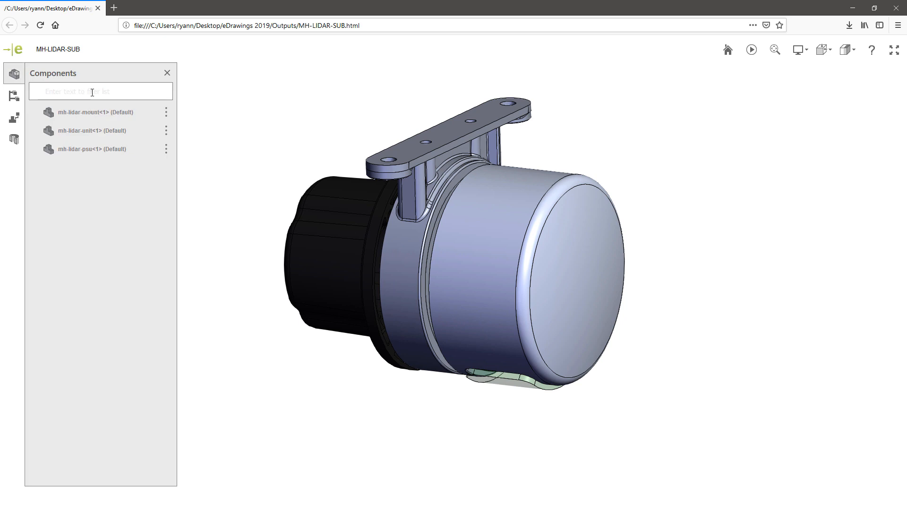
{"action": "mouse_move", "coordinate": [141, 107]}
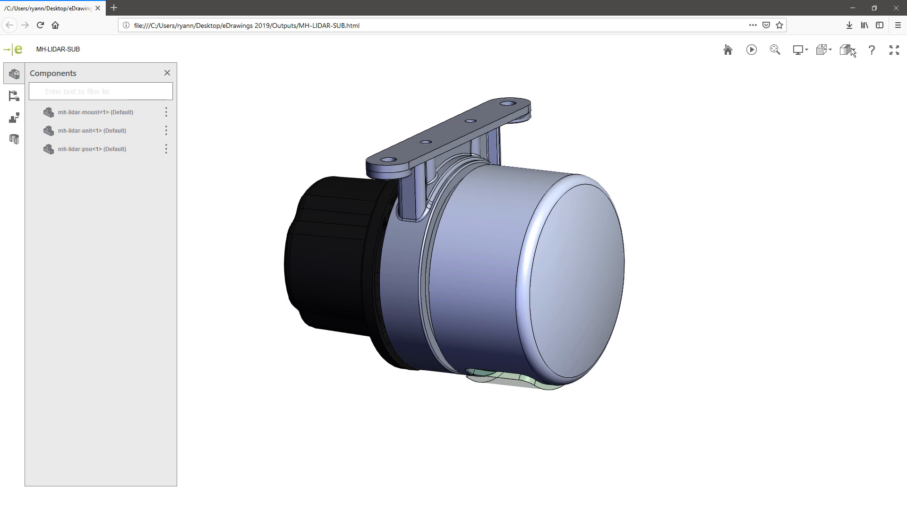
{"action": "left_click", "coordinate": [844, 48]}
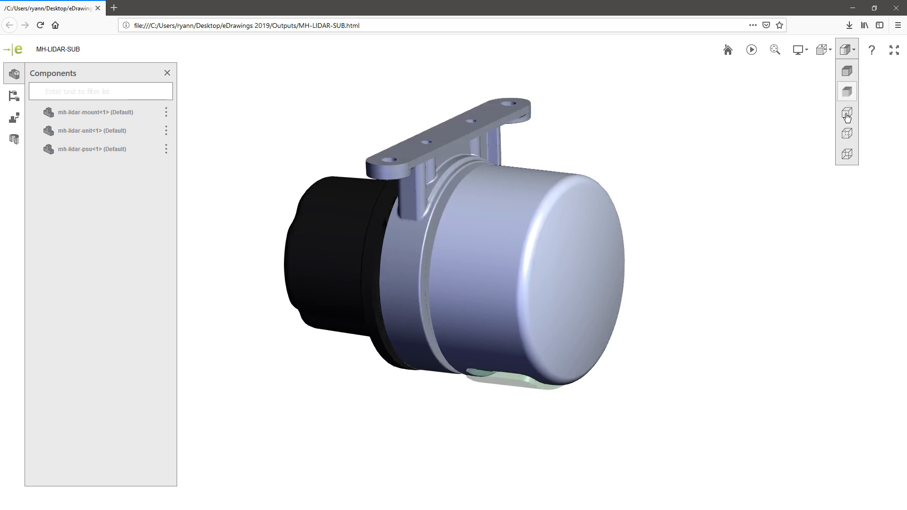
{"action": "left_click", "coordinate": [846, 113]}
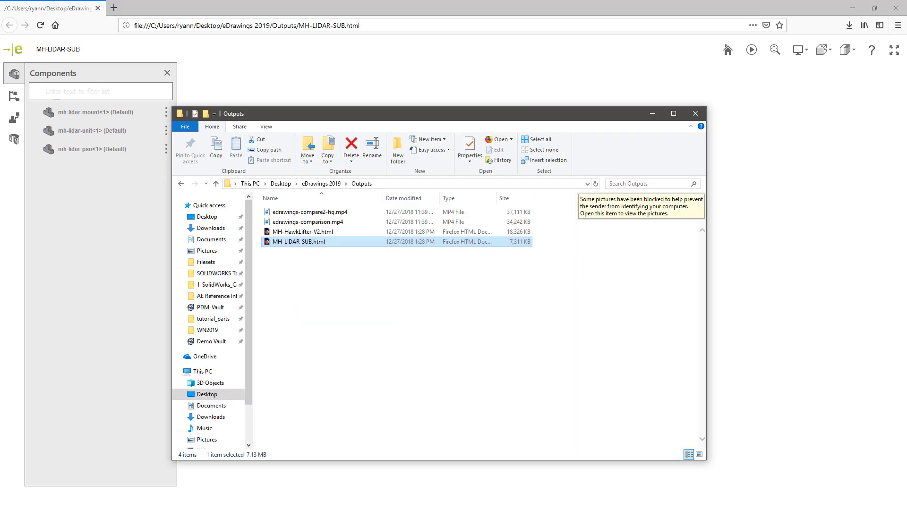
{"action": "double_click", "coordinate": [304, 232]}
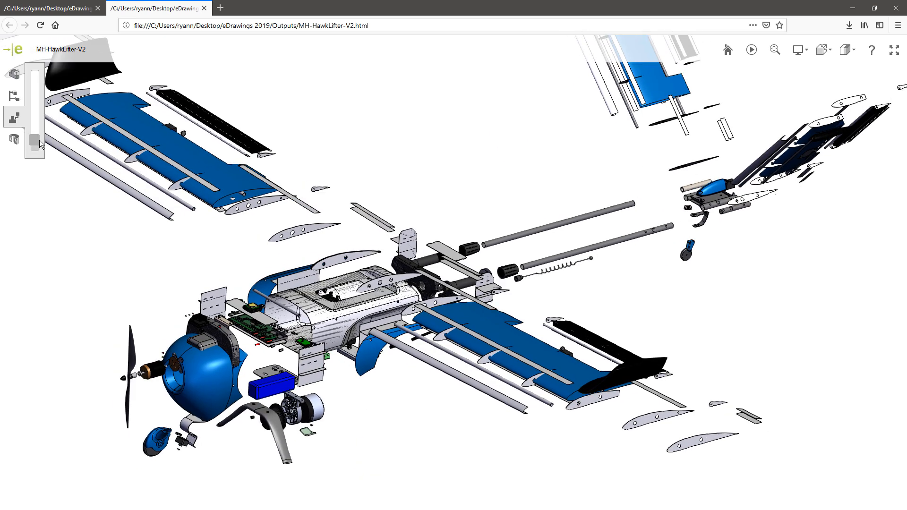
Explode the HawkLifter aircraft, drag a section plane through it, and orbit the view
{"action": "left_click_drag", "start_coordinate": [35, 142], "coordinate": [35, 153]}
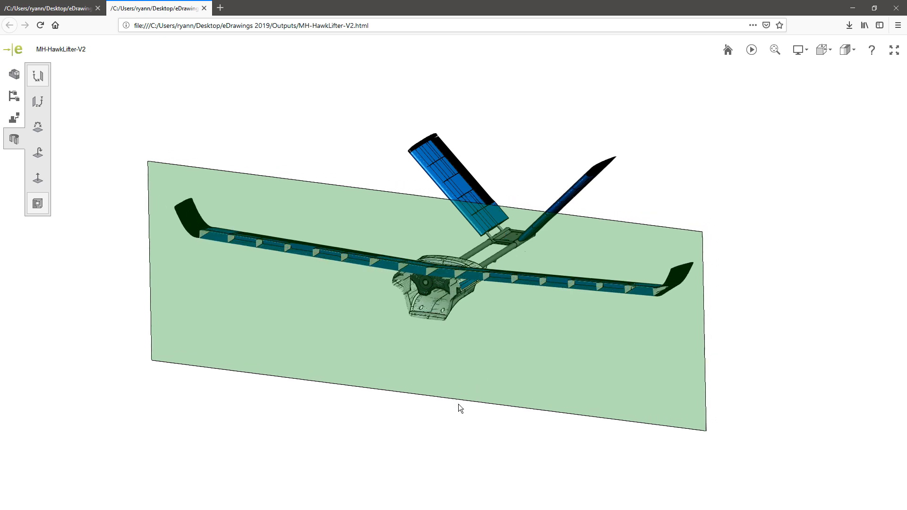
{"action": "left_click_drag", "start_coordinate": [460, 408], "coordinate": [341, 459]}
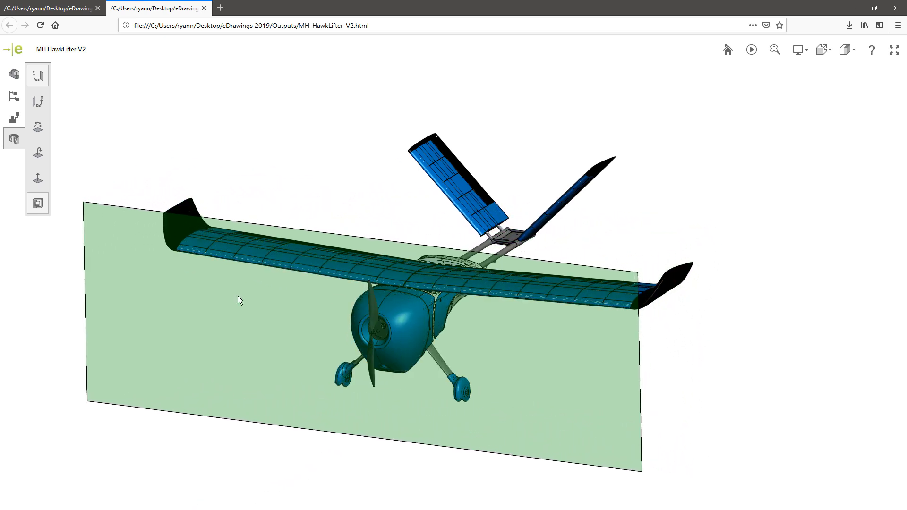
{"action": "left_click_drag", "start_coordinate": [240, 300], "coordinate": [324, 216]}
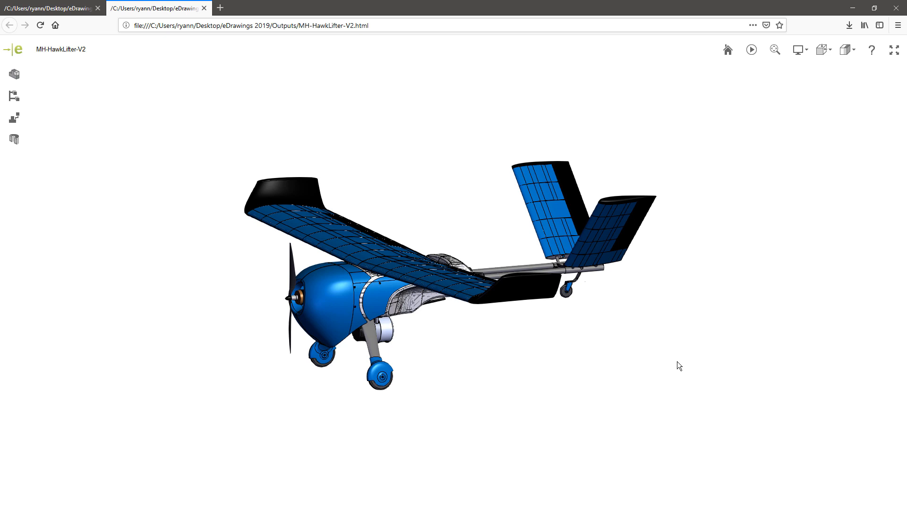
{"action": "mouse_move", "coordinate": [653, 363]}
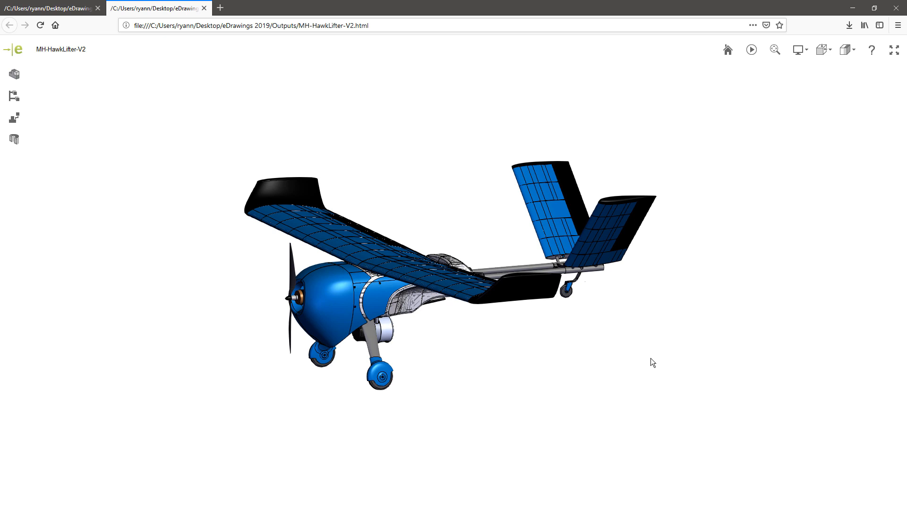
{"action": "mouse_move", "coordinate": [16, 47]}
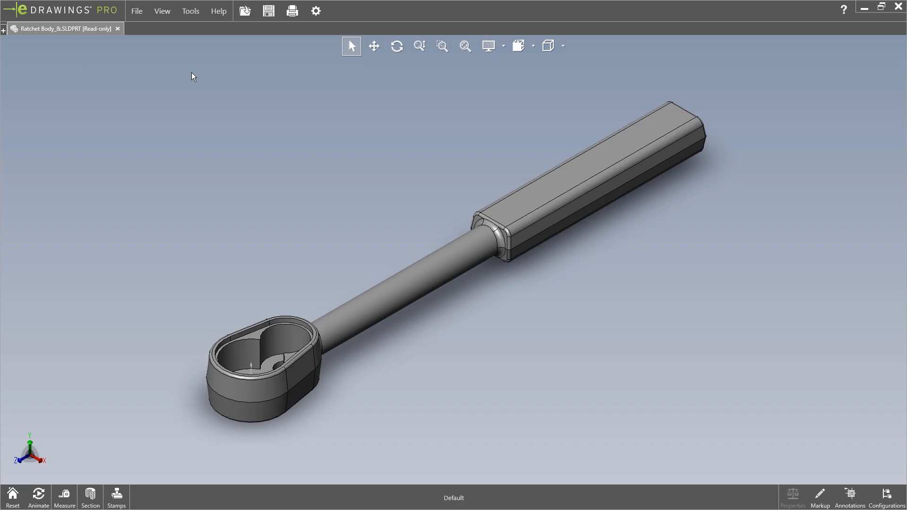
{"action": "left_click", "coordinate": [136, 10]}
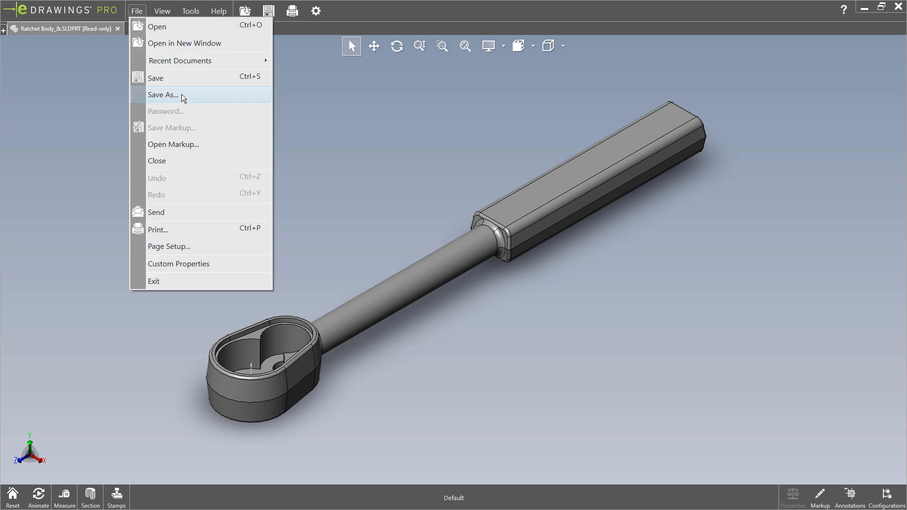
{"action": "mouse_move", "coordinate": [116, 16]}
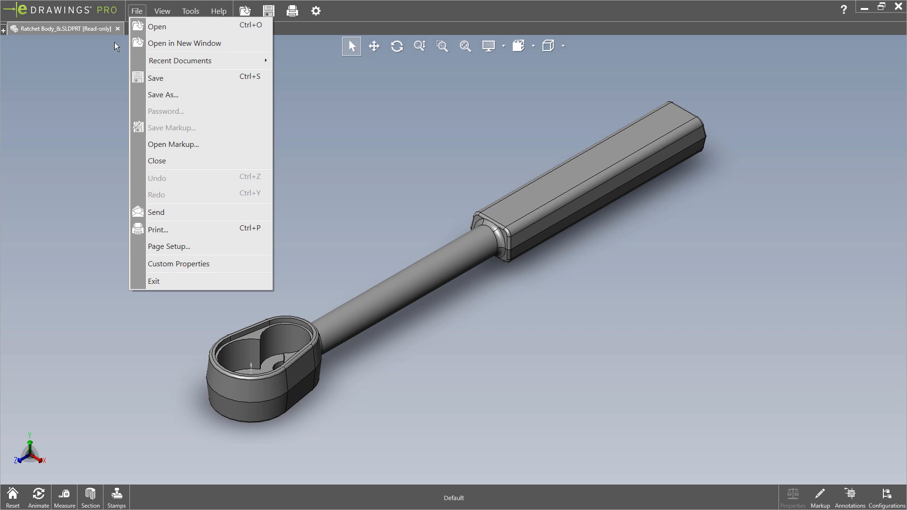
{"action": "left_click", "coordinate": [163, 95]}
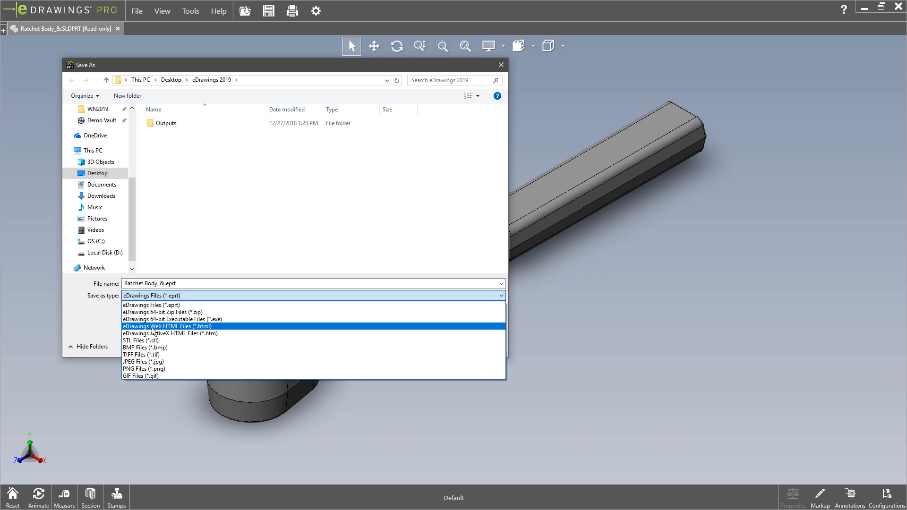
{"action": "mouse_move", "coordinate": [179, 334]}
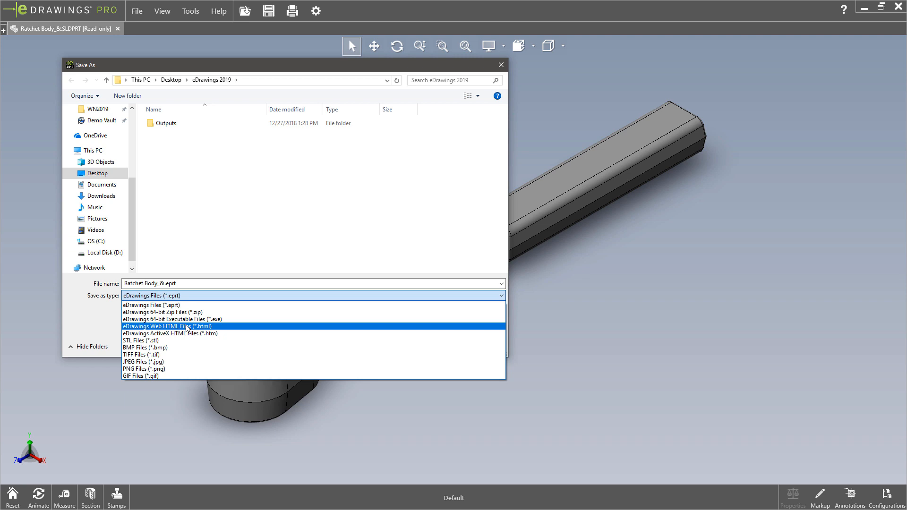
{"action": "left_click", "coordinate": [312, 295]}
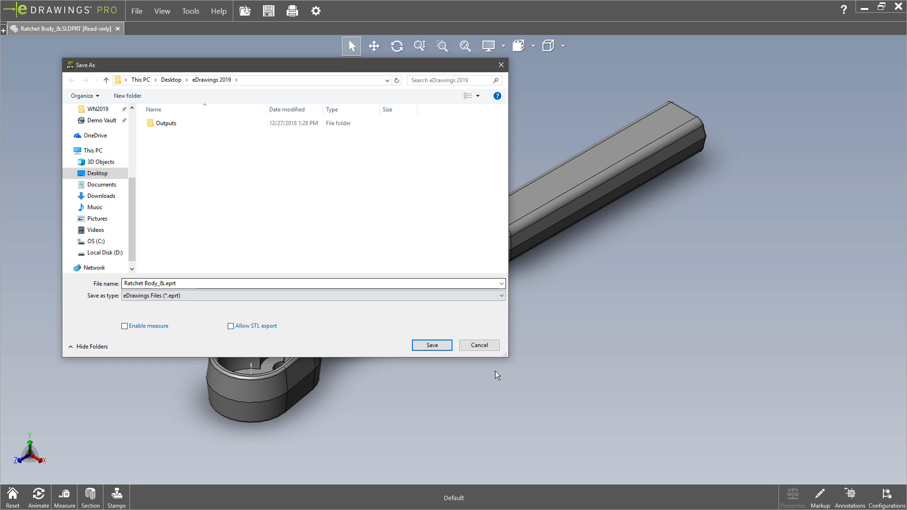
{"action": "mouse_move", "coordinate": [479, 355]}
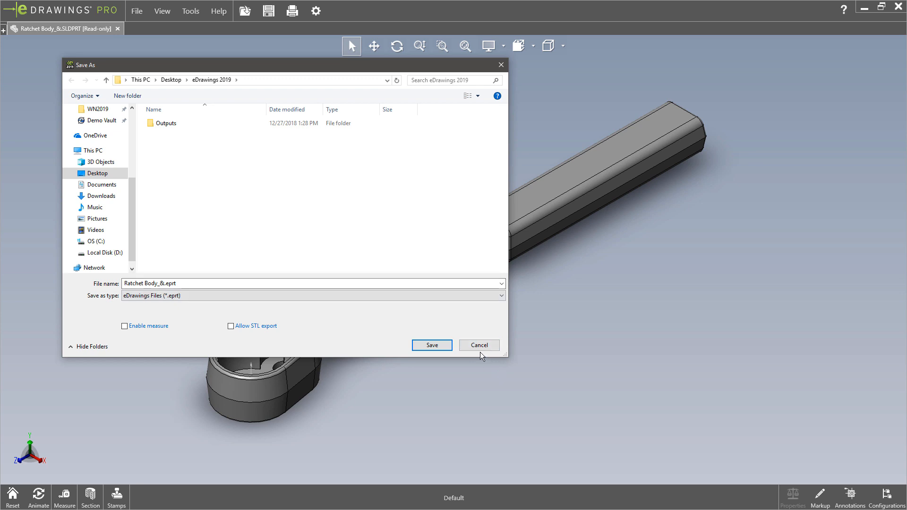
{"action": "left_click", "coordinate": [431, 345]}
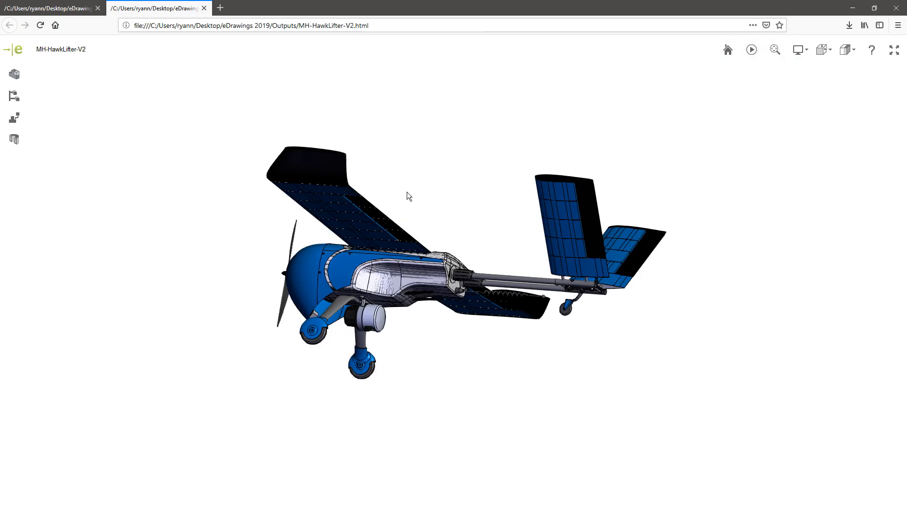
{"action": "left_click_drag", "start_coordinate": [408, 196], "coordinate": [644, 276]}
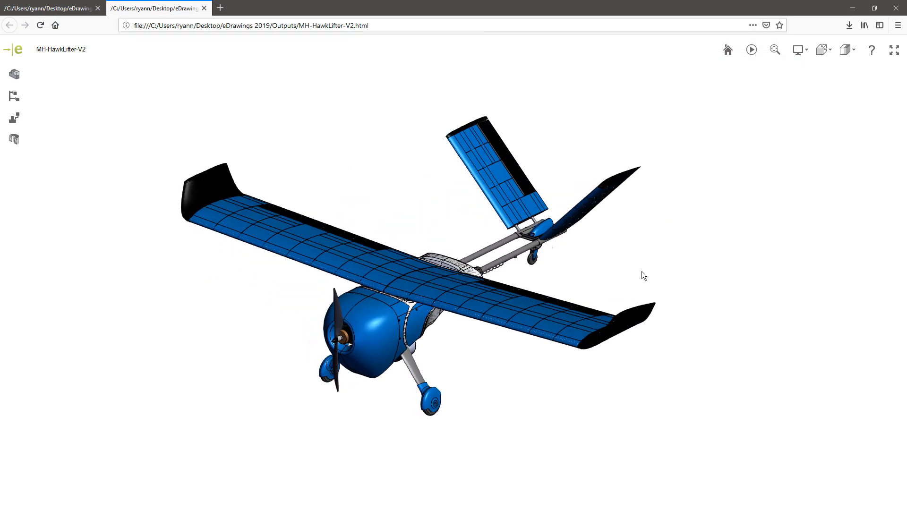
{"action": "mouse_move", "coordinate": [648, 272]}
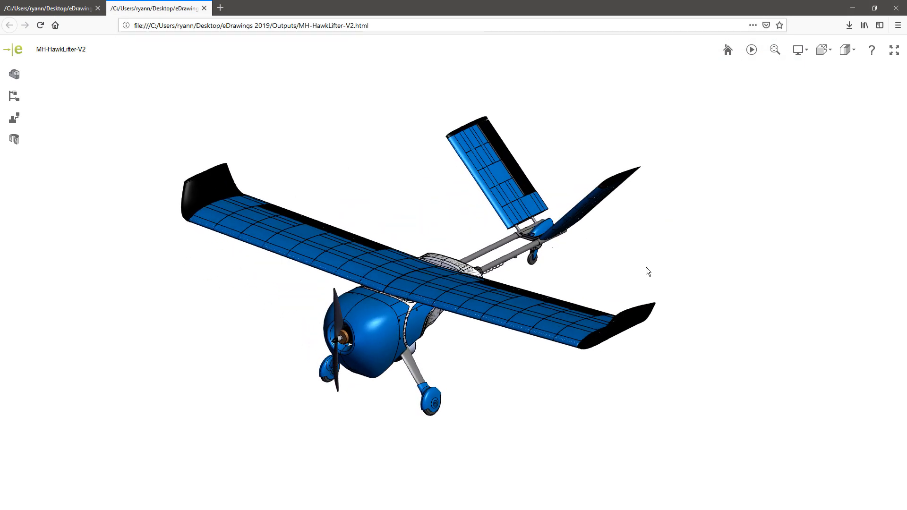